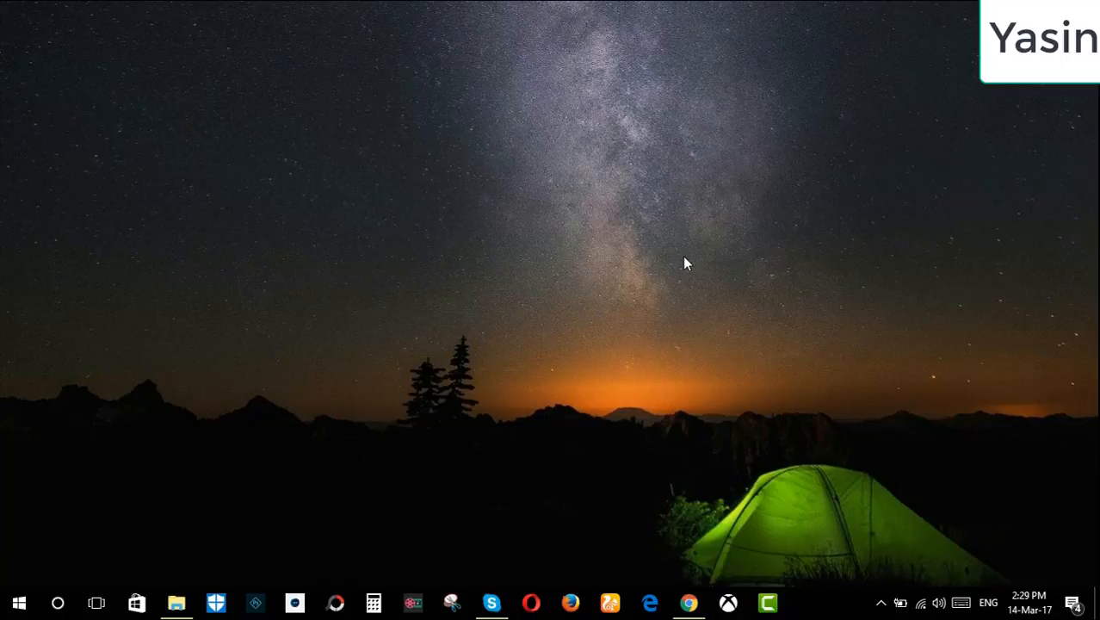
mouse_move(764, 500)
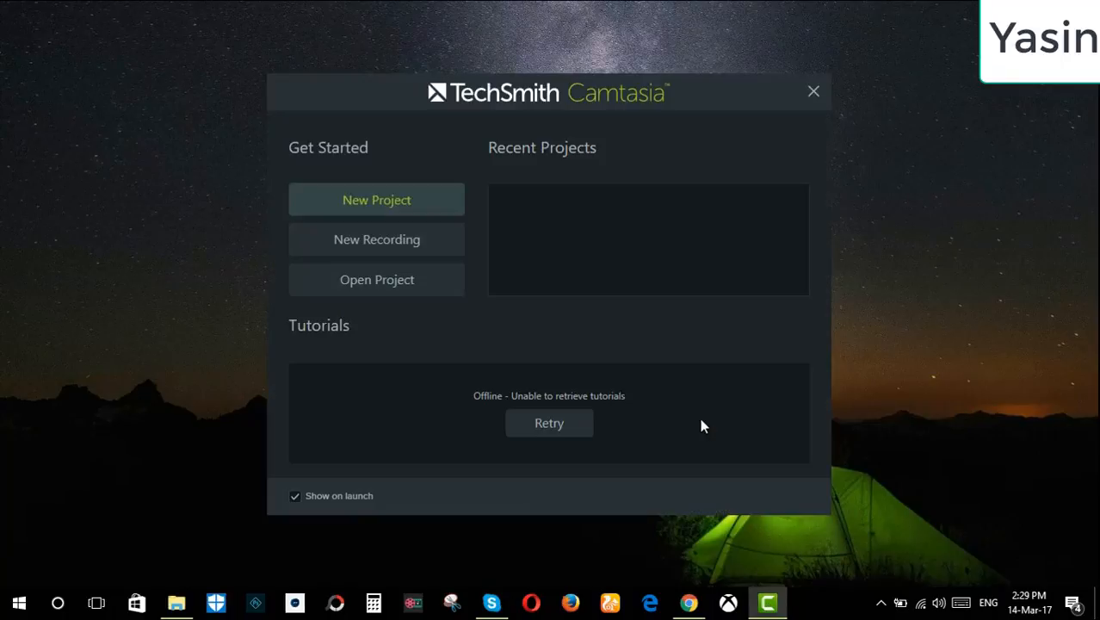
Retry loading the welcome screen's tutorials so the three tutorial videos appear
click(549, 423)
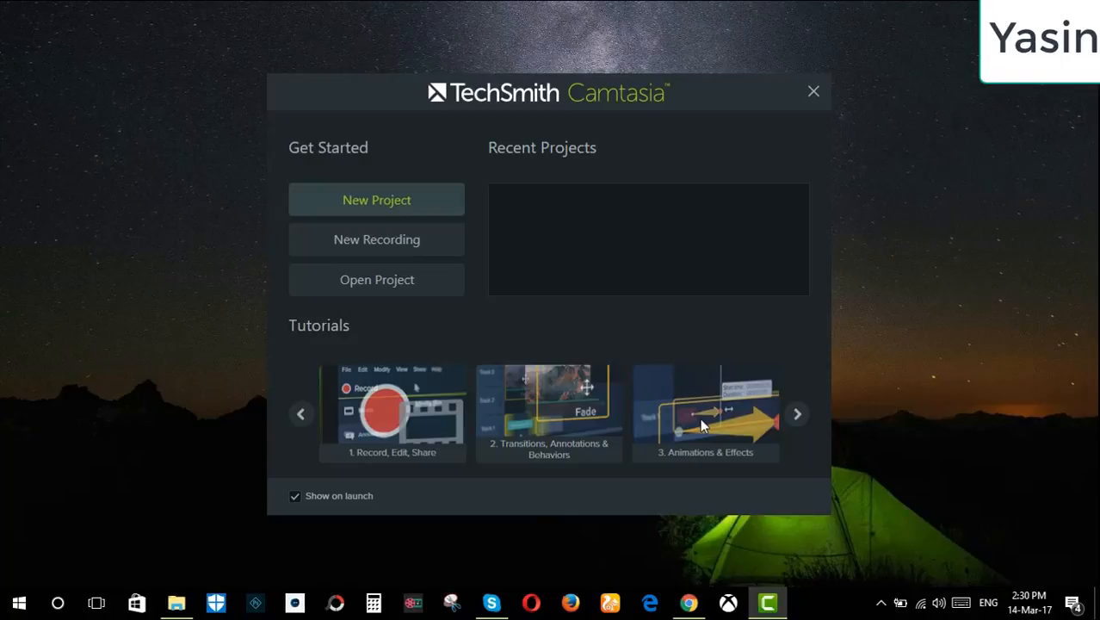
mouse_move(376, 240)
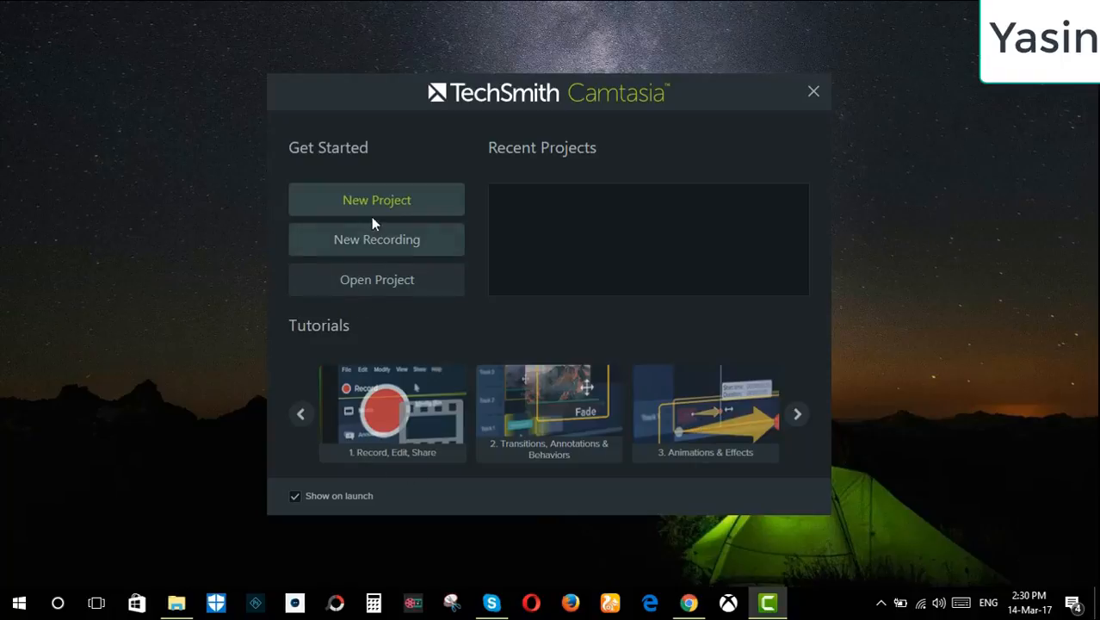
Create a new blank Untitled Project from the welcome screen
click(376, 199)
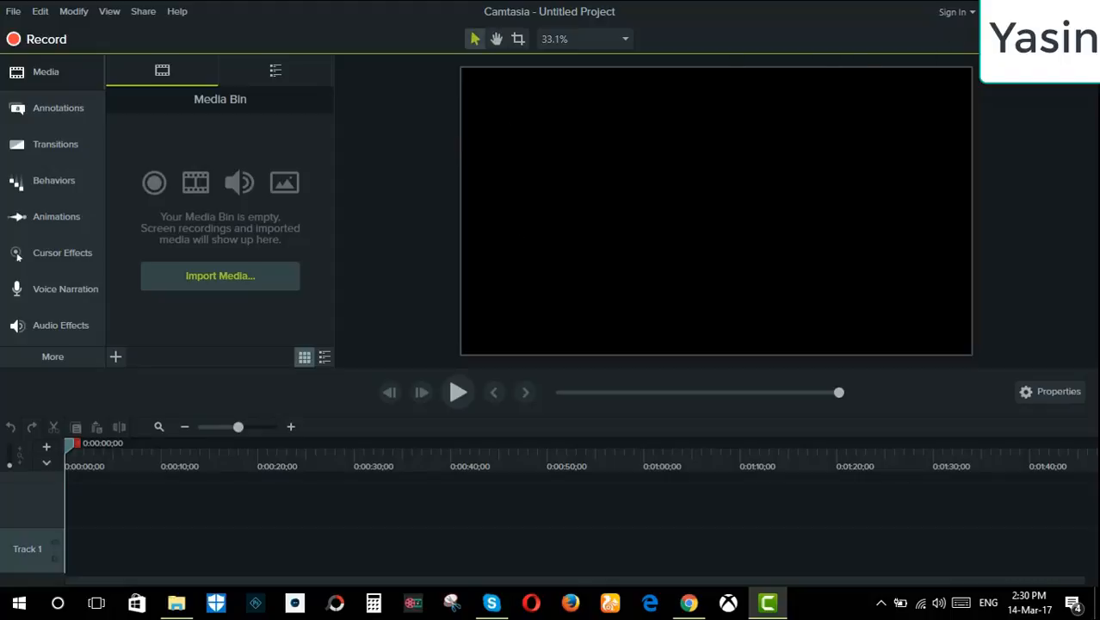
mouse_move(358, 244)
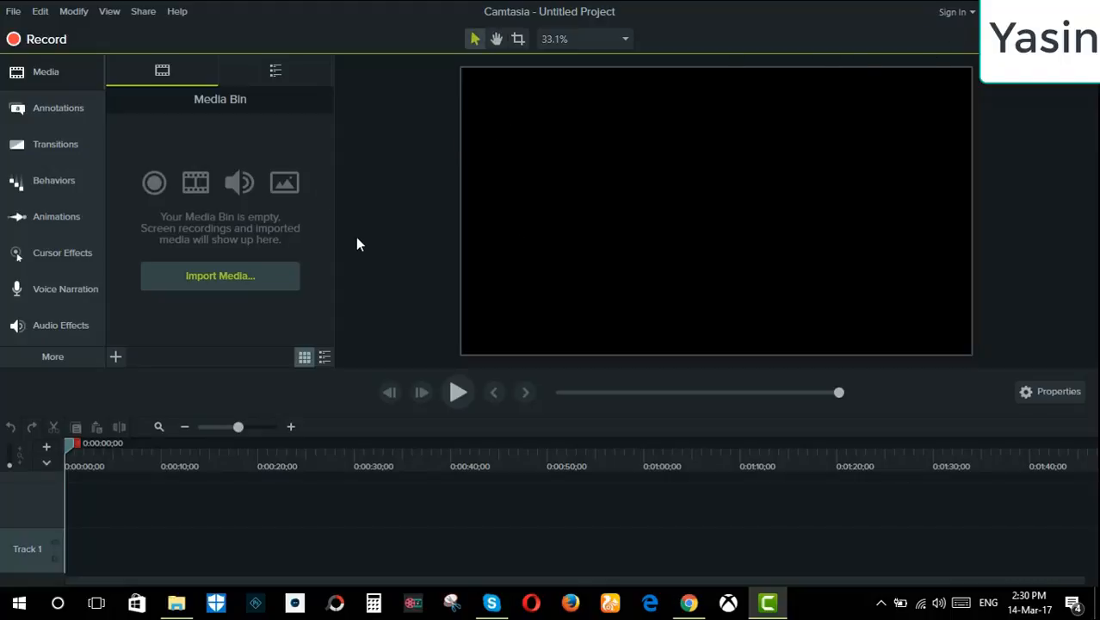
mouse_move(407, 194)
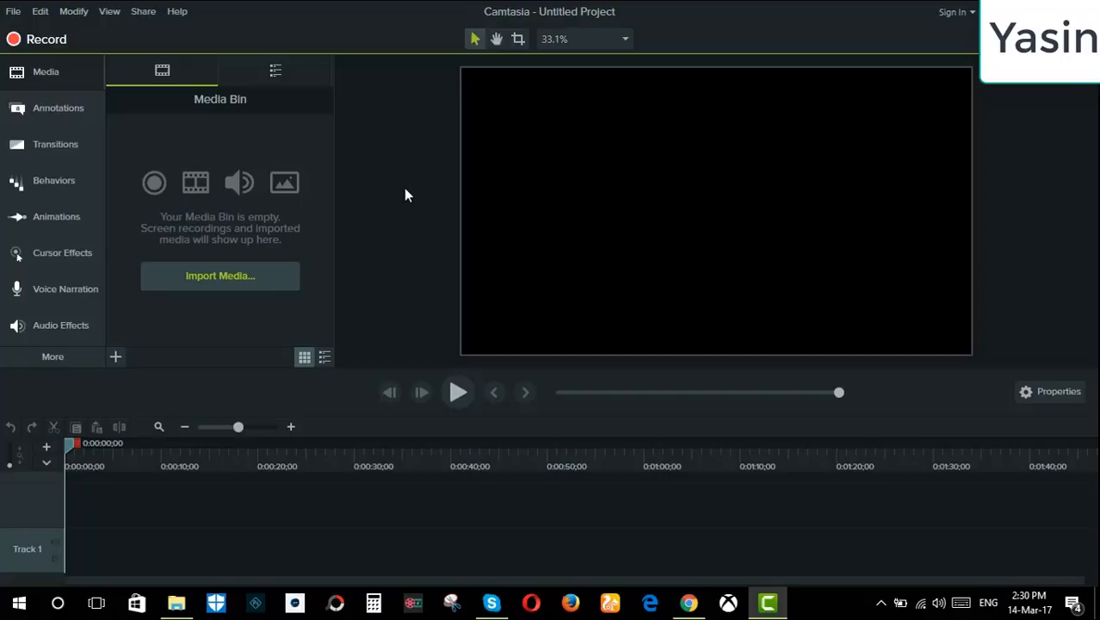
mouse_move(384, 141)
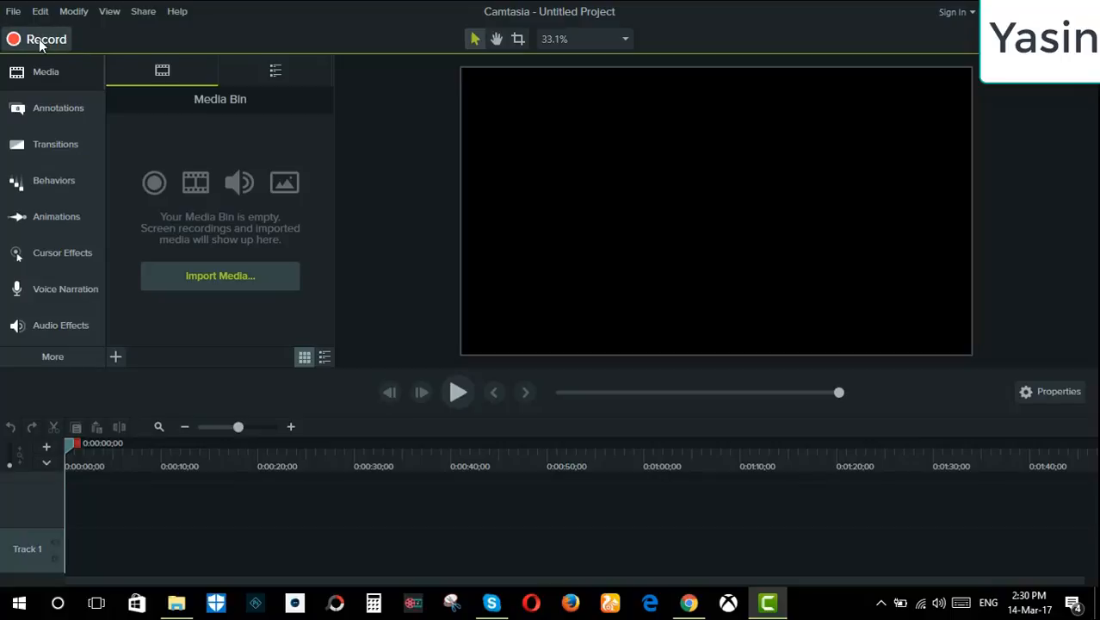
Open Camtasia Recorder set to Full screen, camera off, audio toggled back on
click(39, 39)
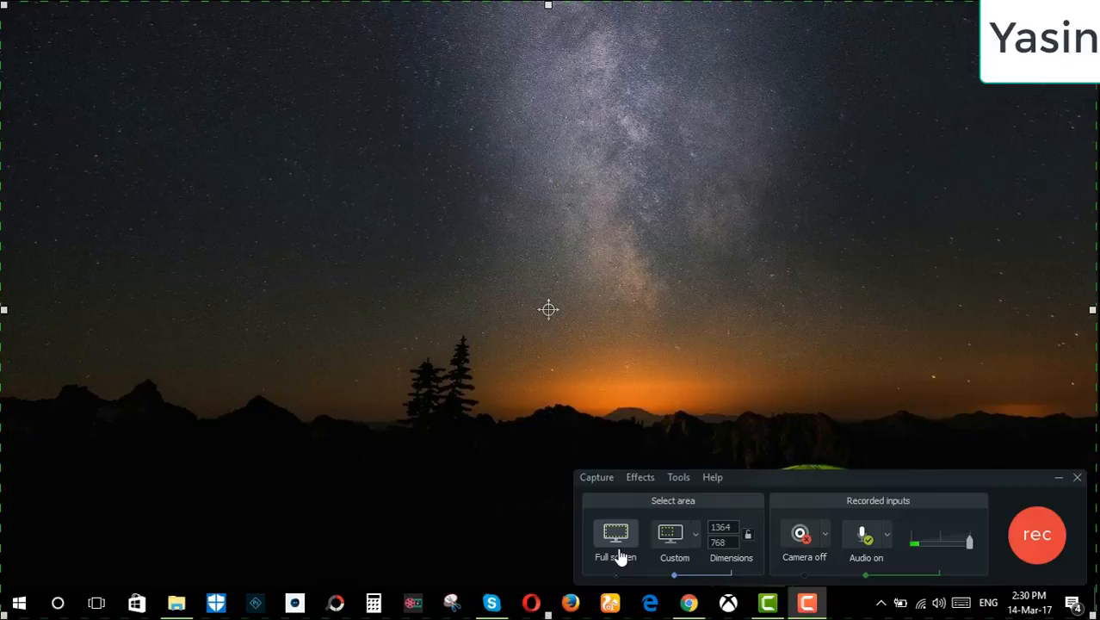
click(615, 538)
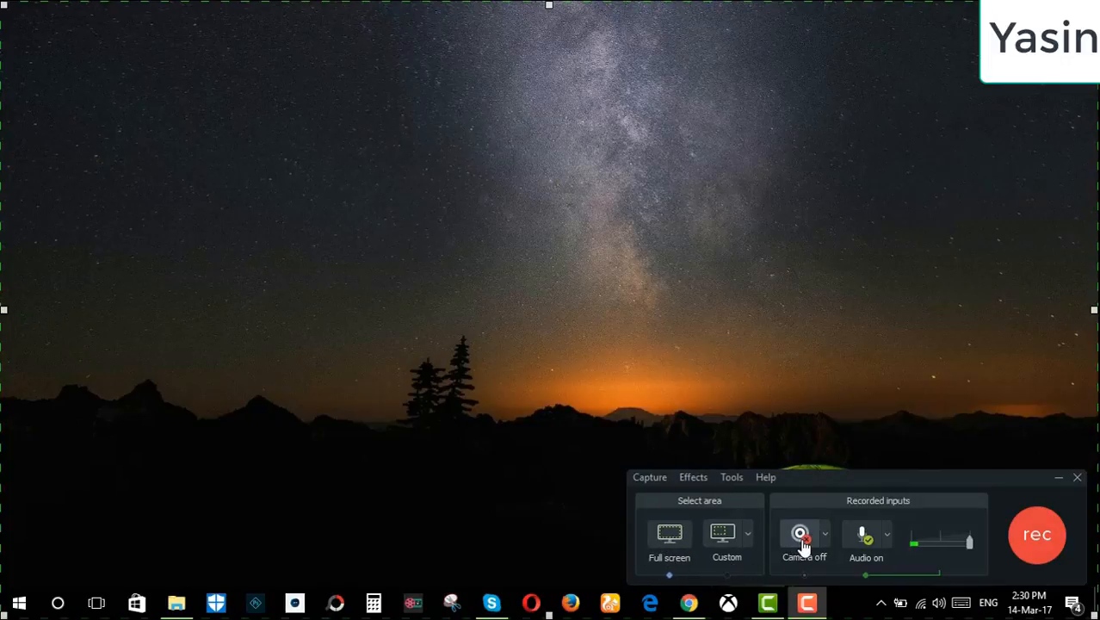
mouse_move(802, 538)
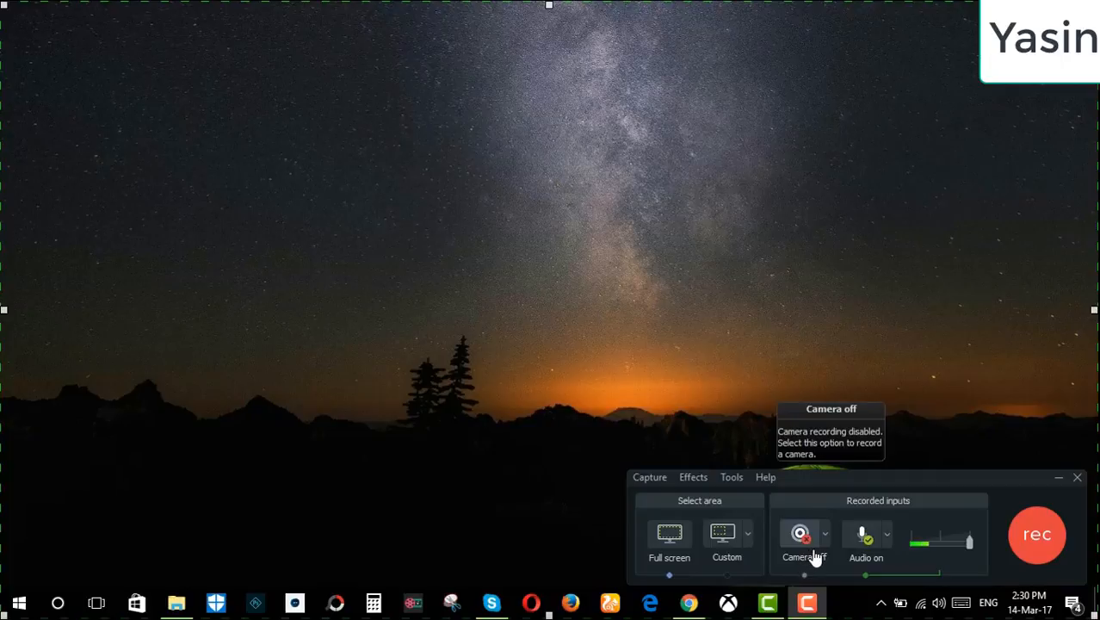
mouse_move(866, 538)
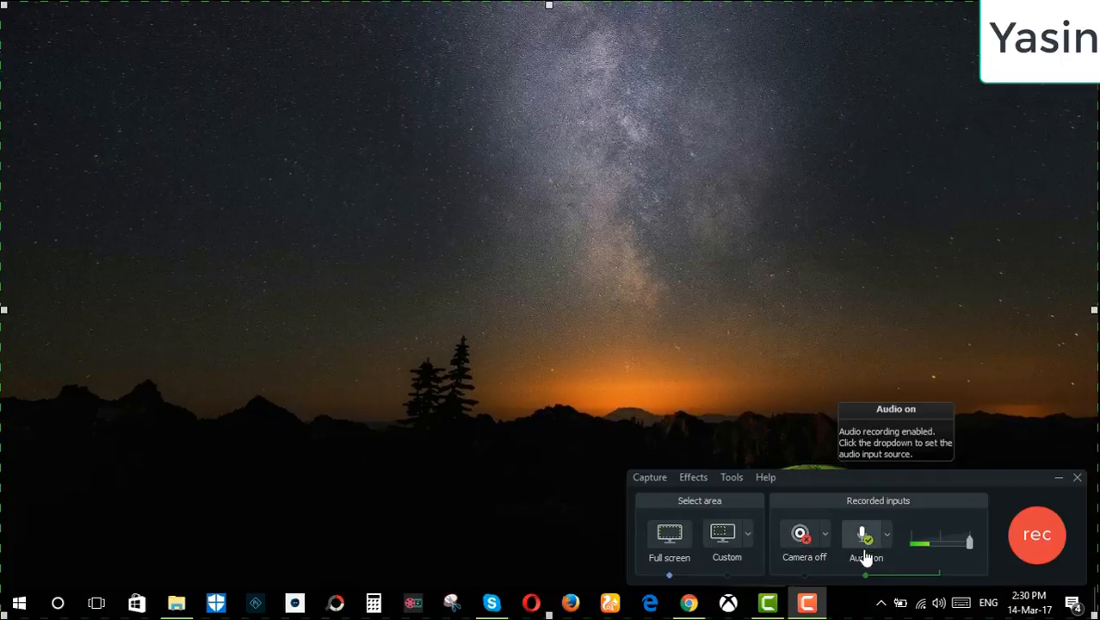
click(860, 534)
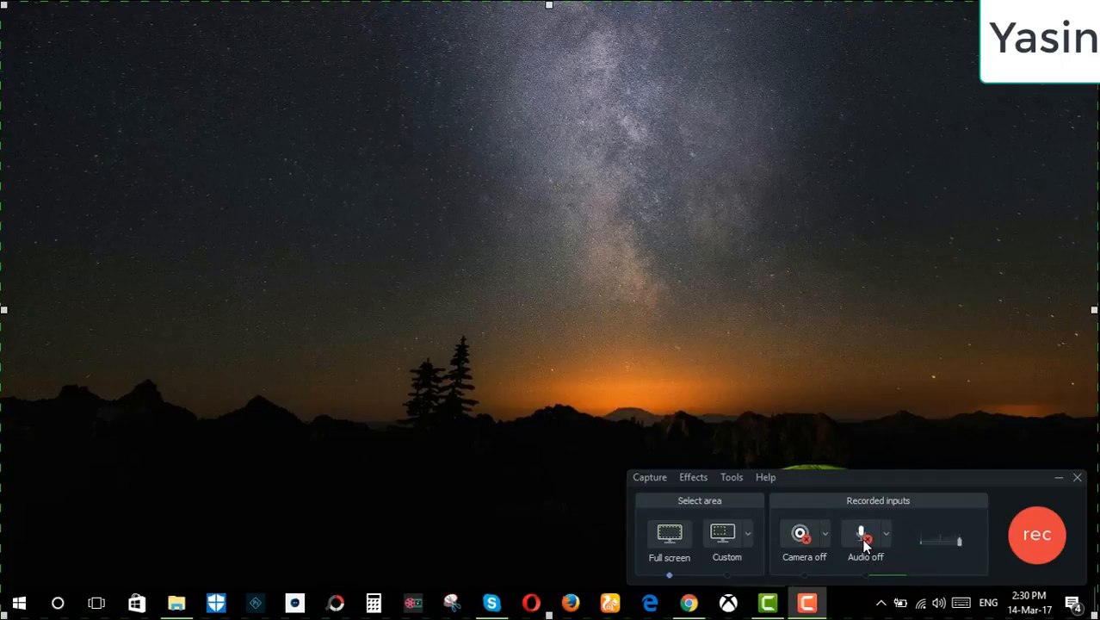
click(860, 532)
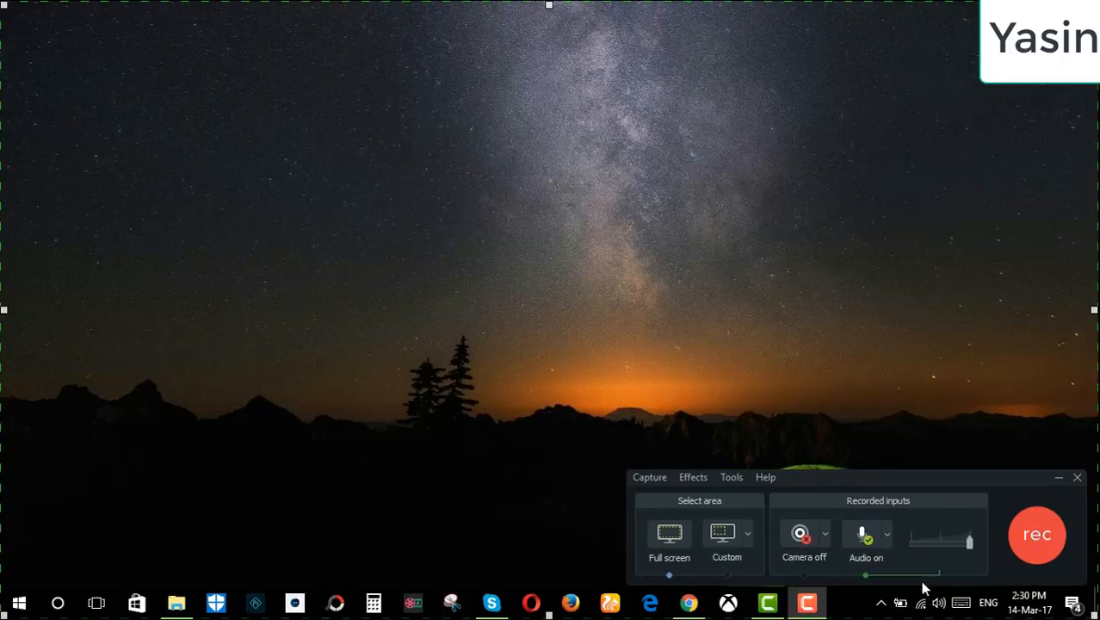
mouse_move(1036, 535)
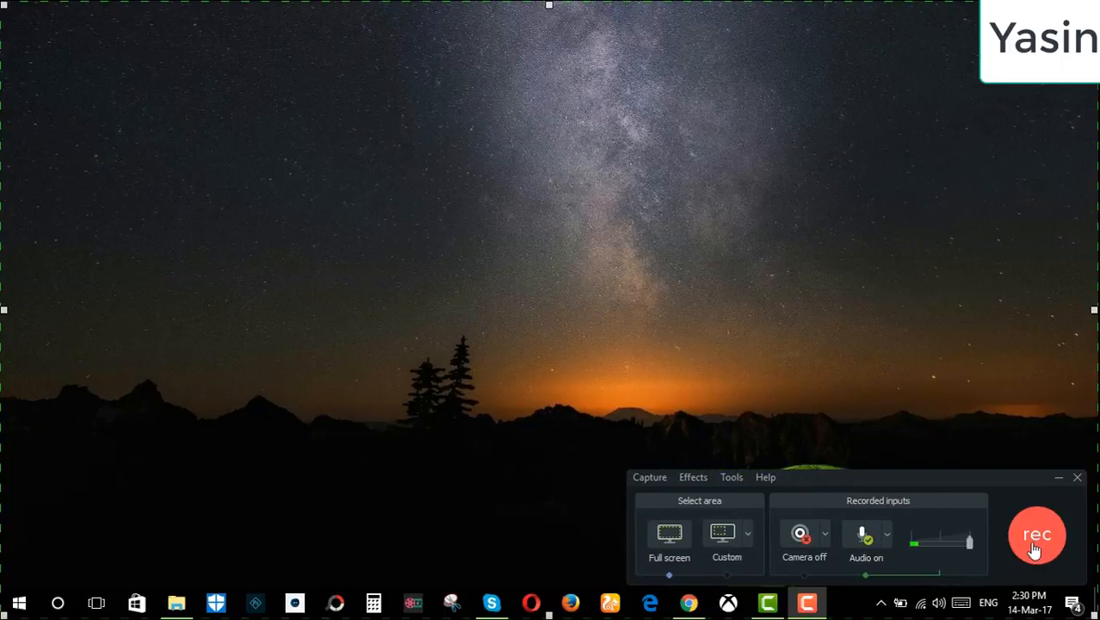
Start recording and refresh the desktop while the recorder reaches 0:00:15
click(1036, 535)
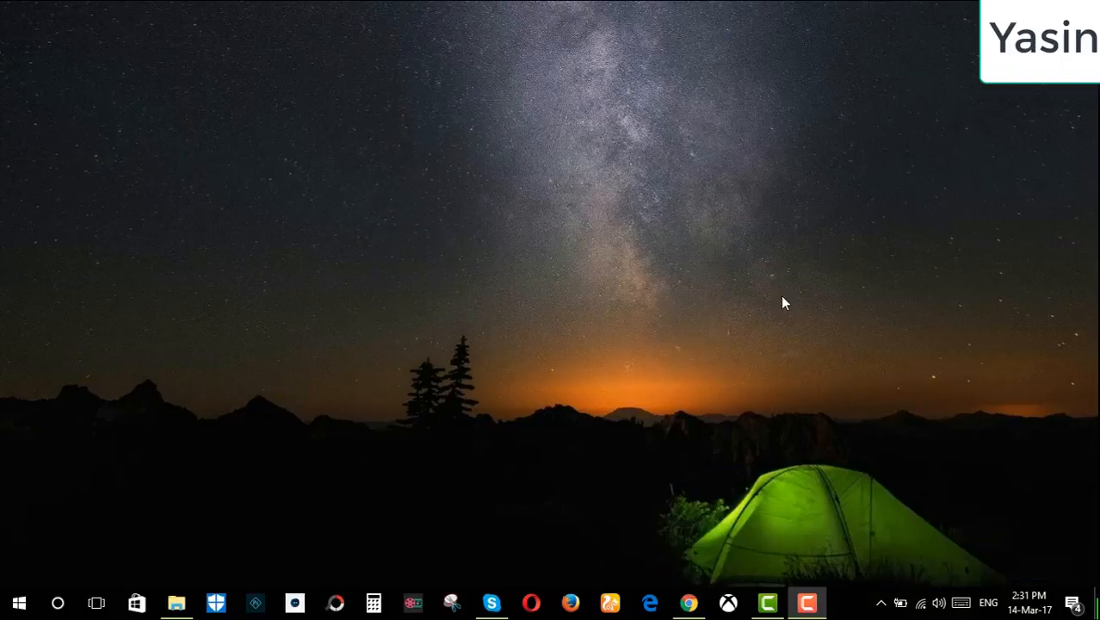
right_click(783, 302)
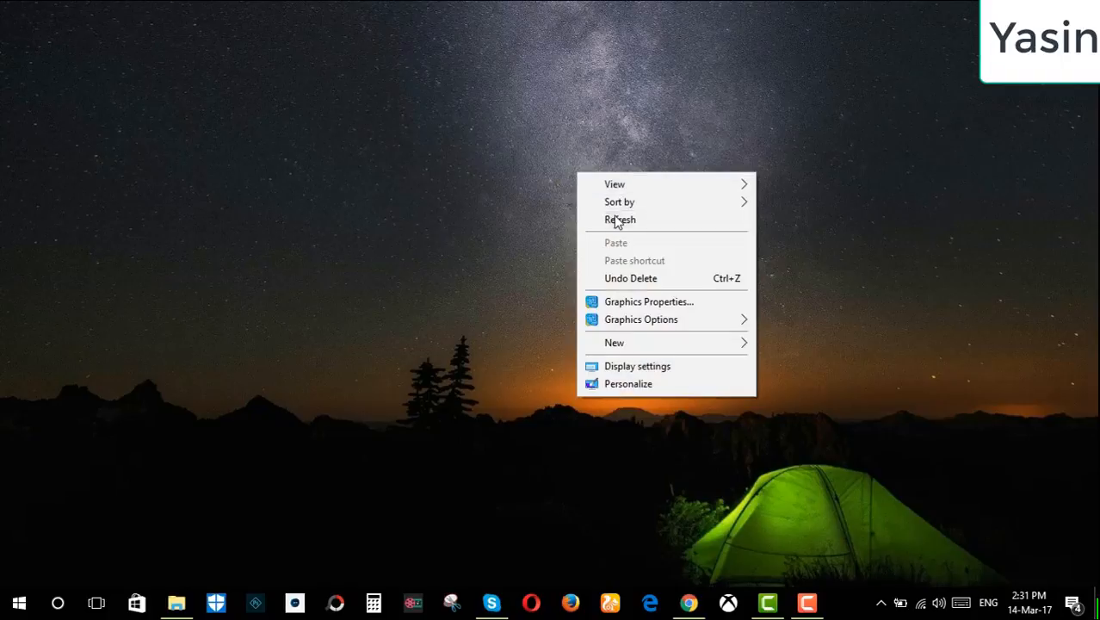
click(620, 220)
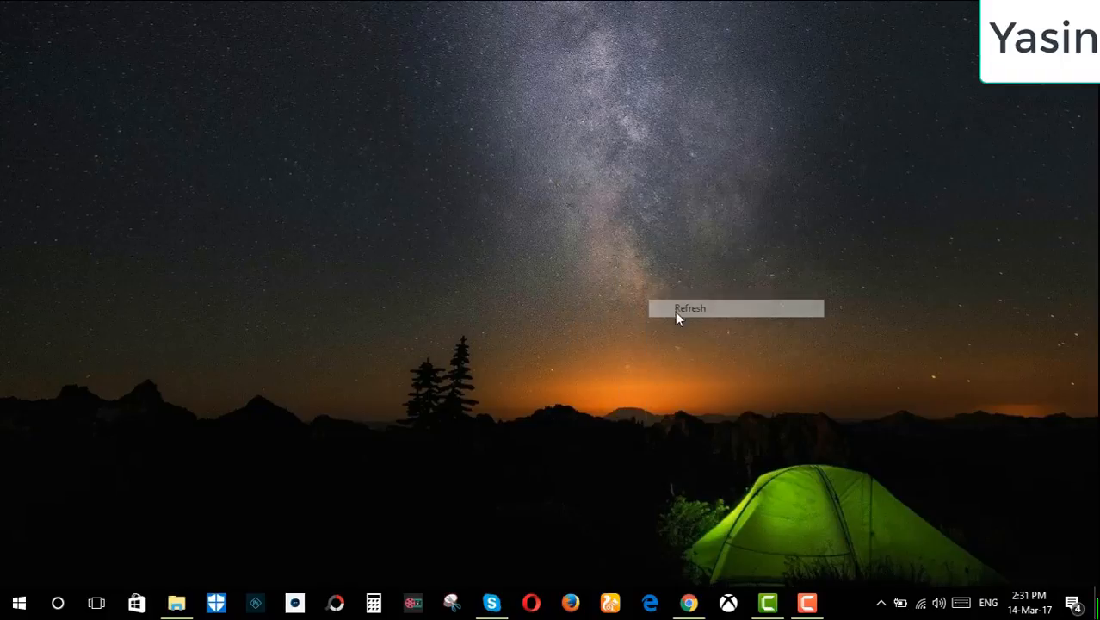
click(806, 602)
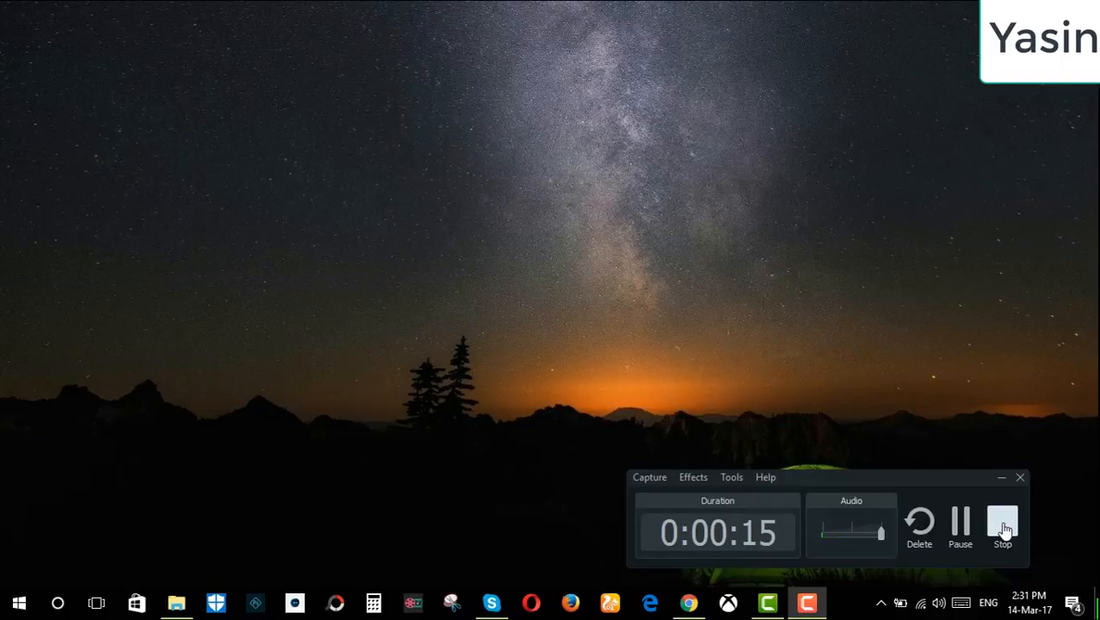
Stop the recording and move the playhead to about four seconds into the clip
click(1001, 525)
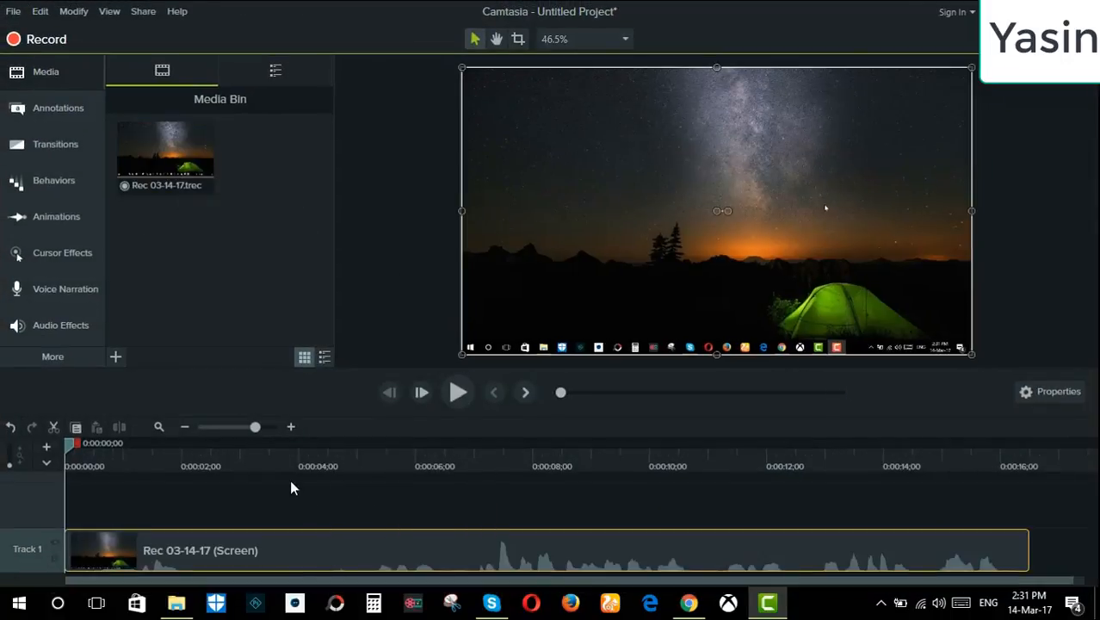
mouse_move(383, 438)
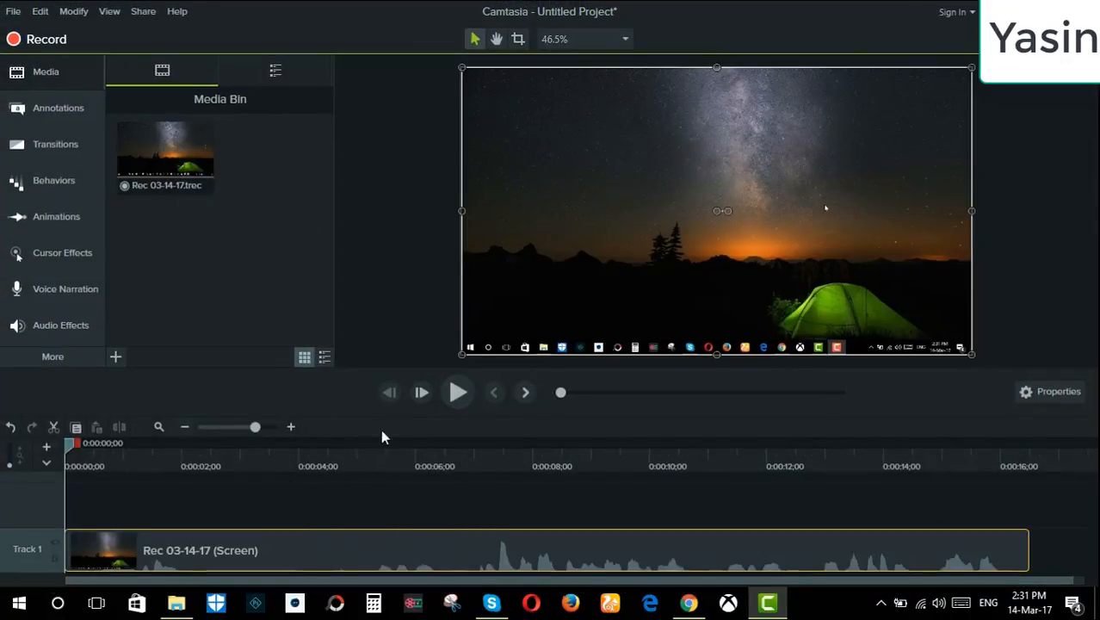
click(458, 391)
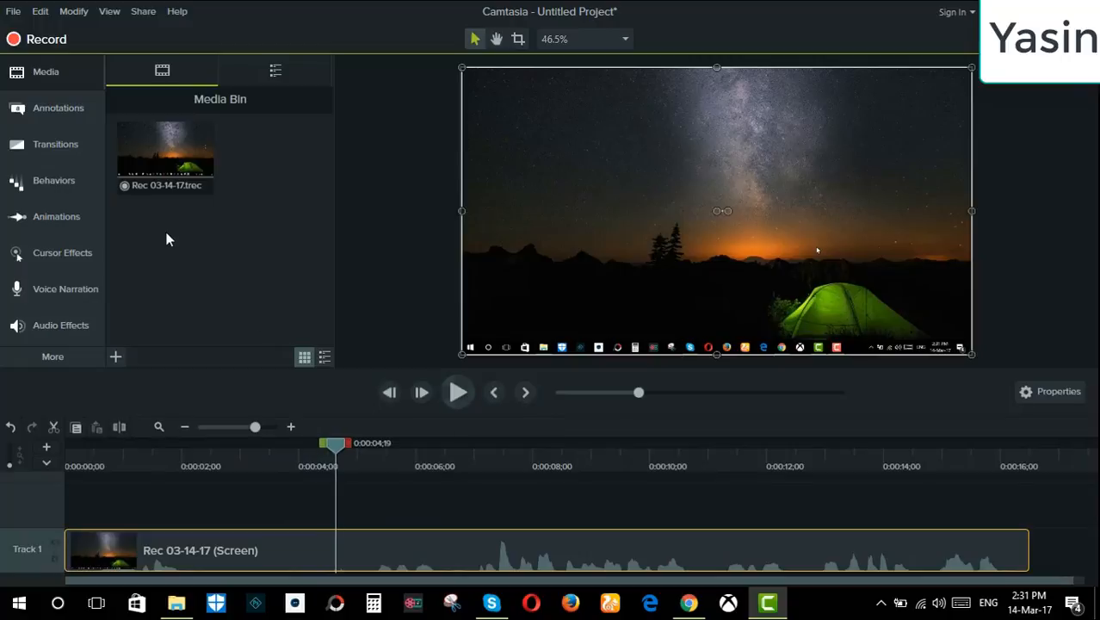
mouse_move(405, 566)
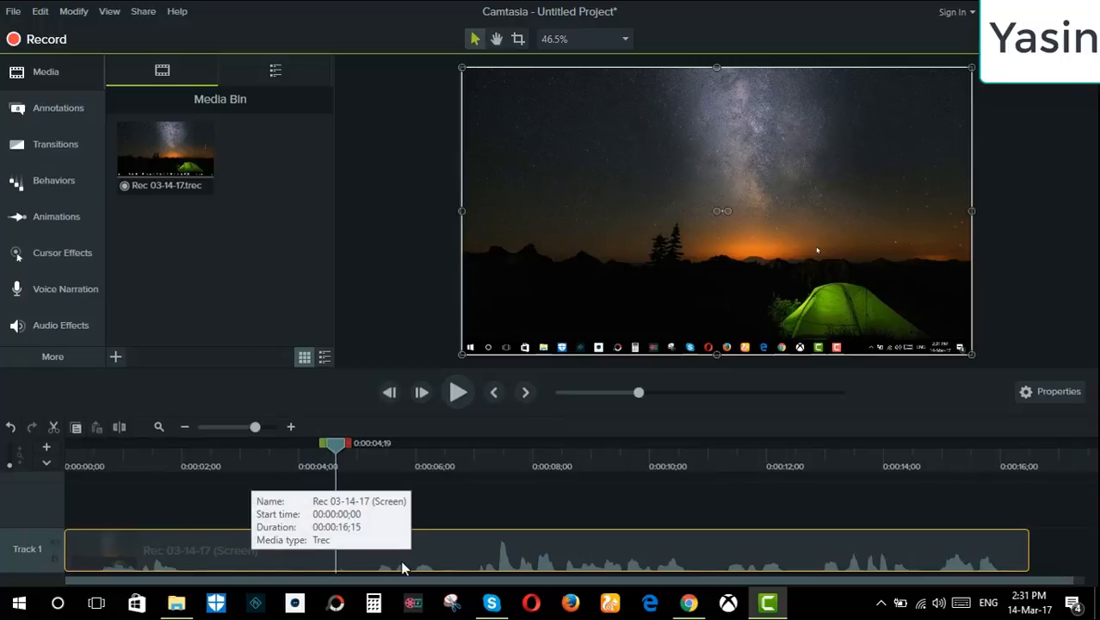
mouse_move(128, 419)
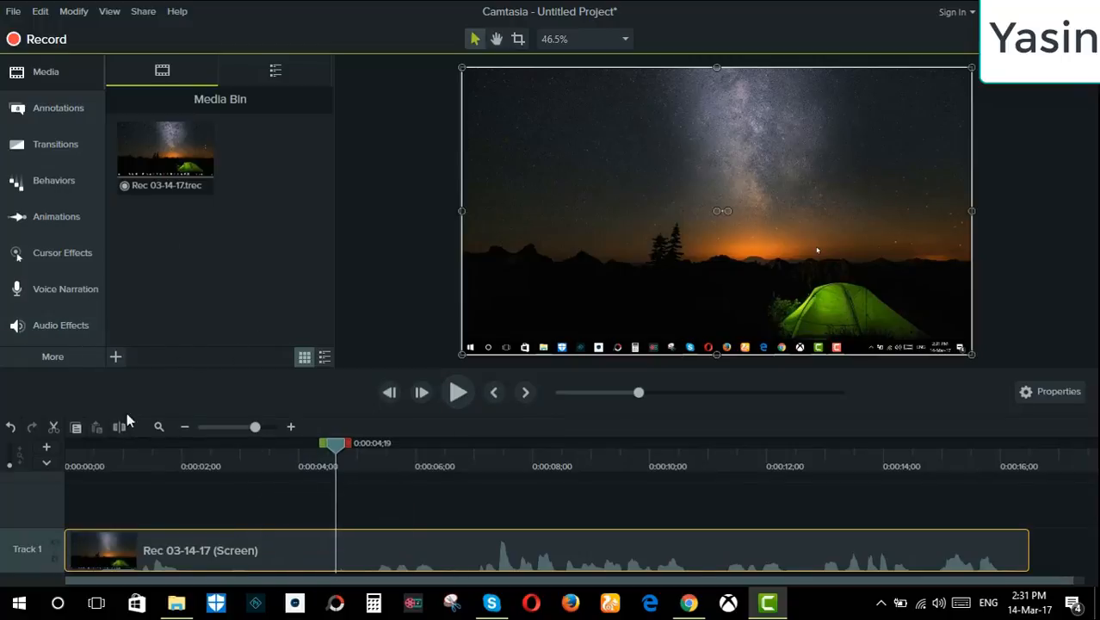
mouse_move(303, 518)
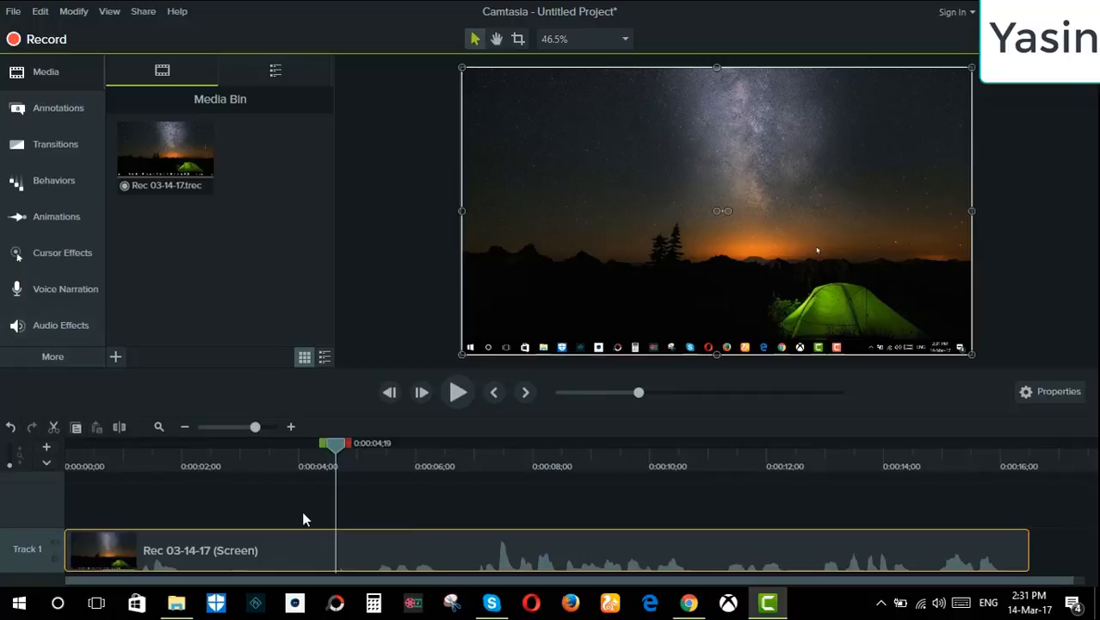
Produce a local MP4 - Smart Player file with default options and start rendering
click(143, 12)
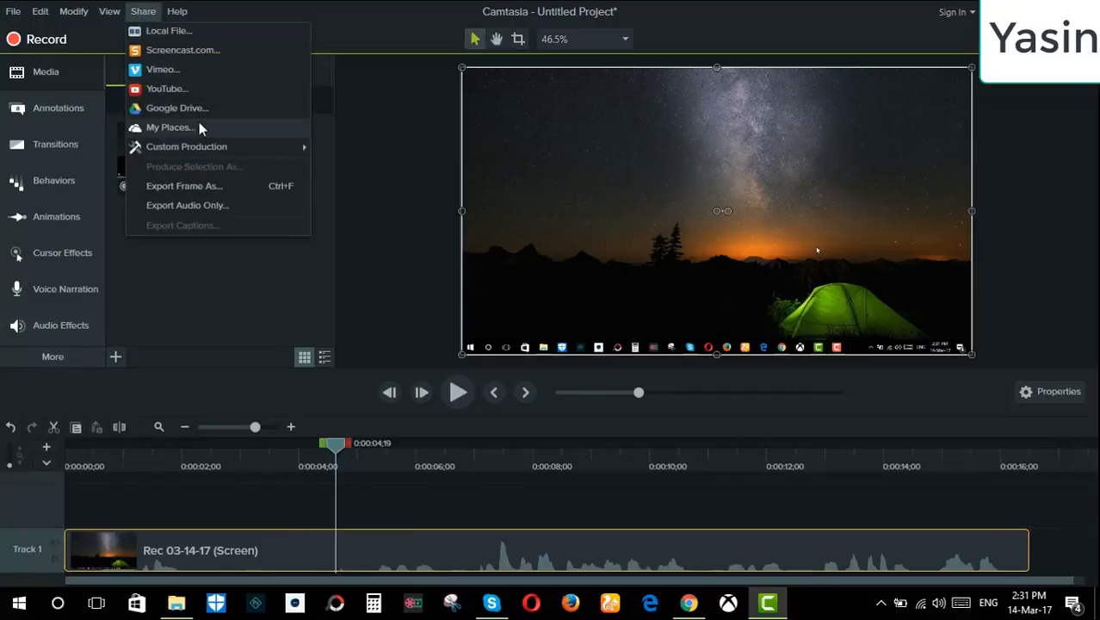
click(168, 30)
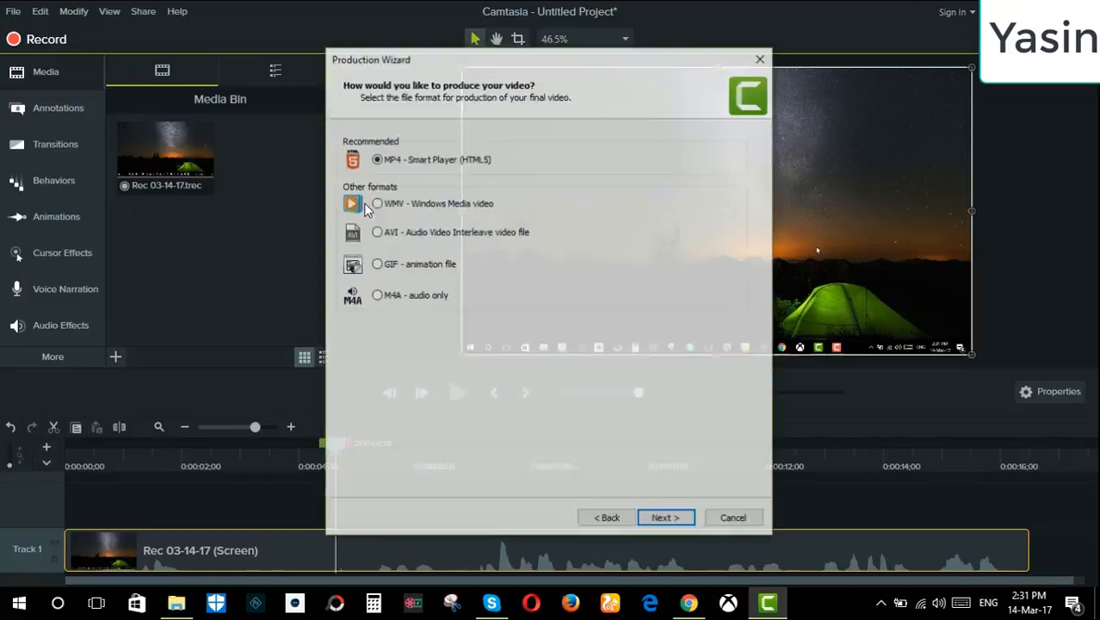
click(665, 518)
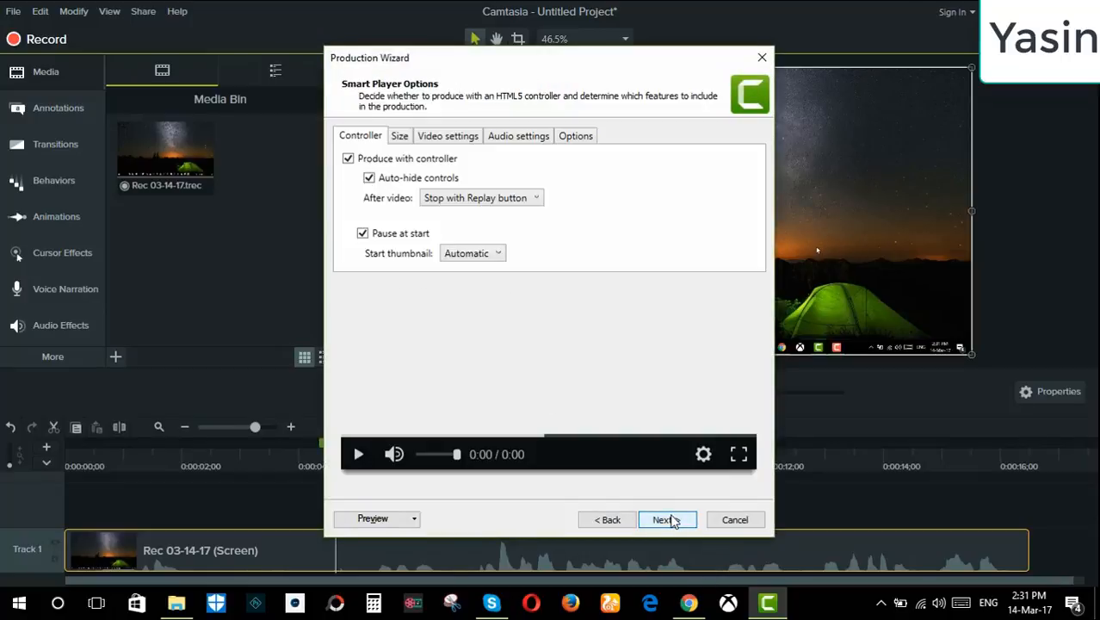
click(667, 519)
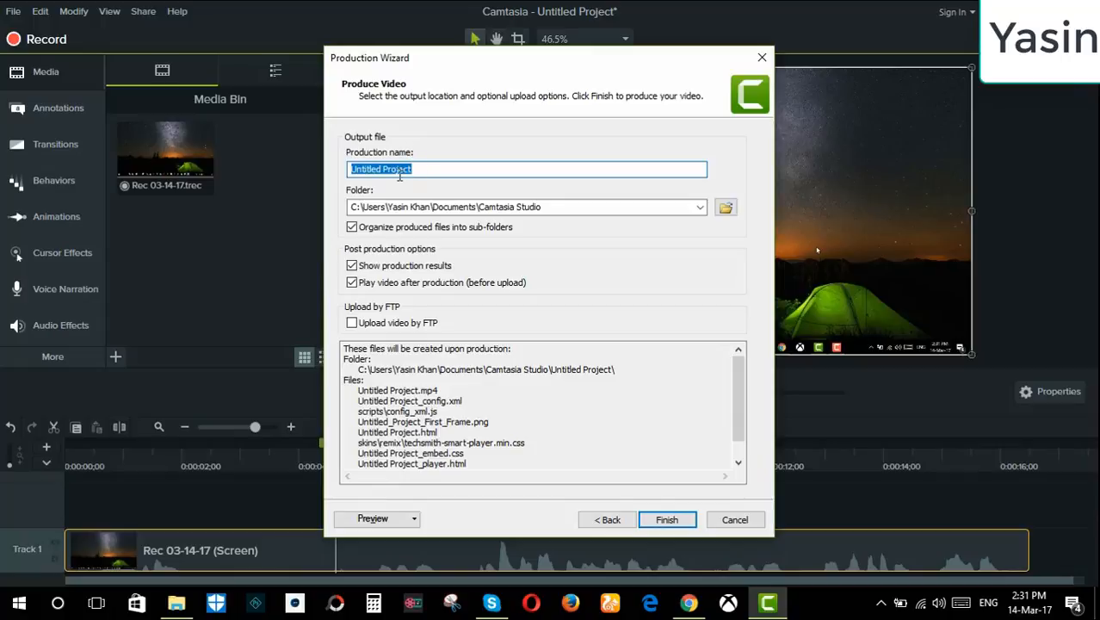
mouse_move(667, 519)
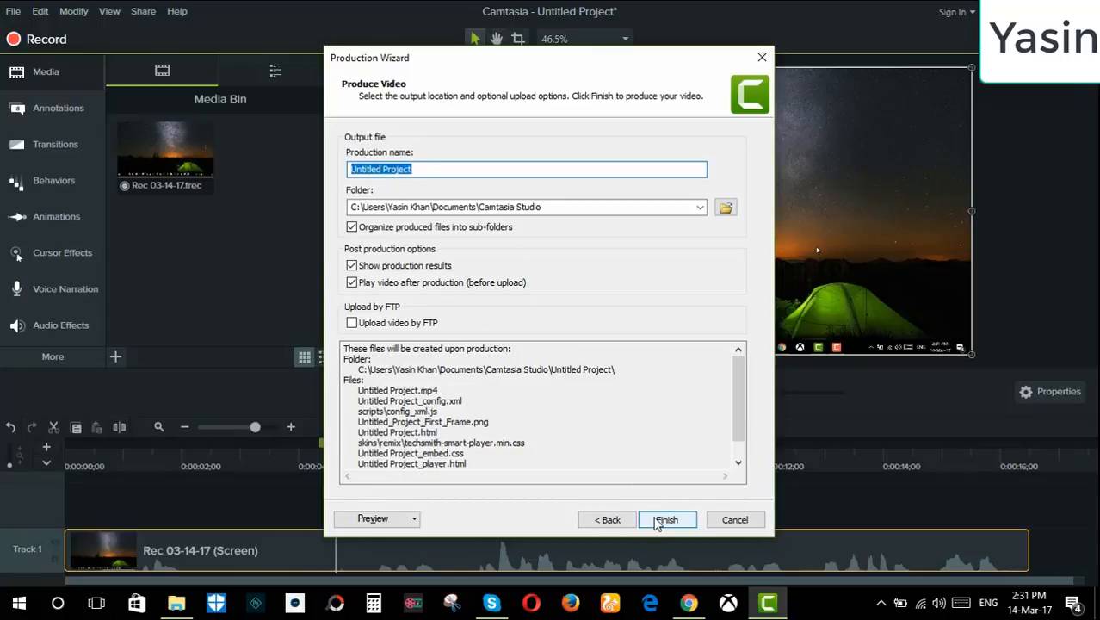
click(666, 519)
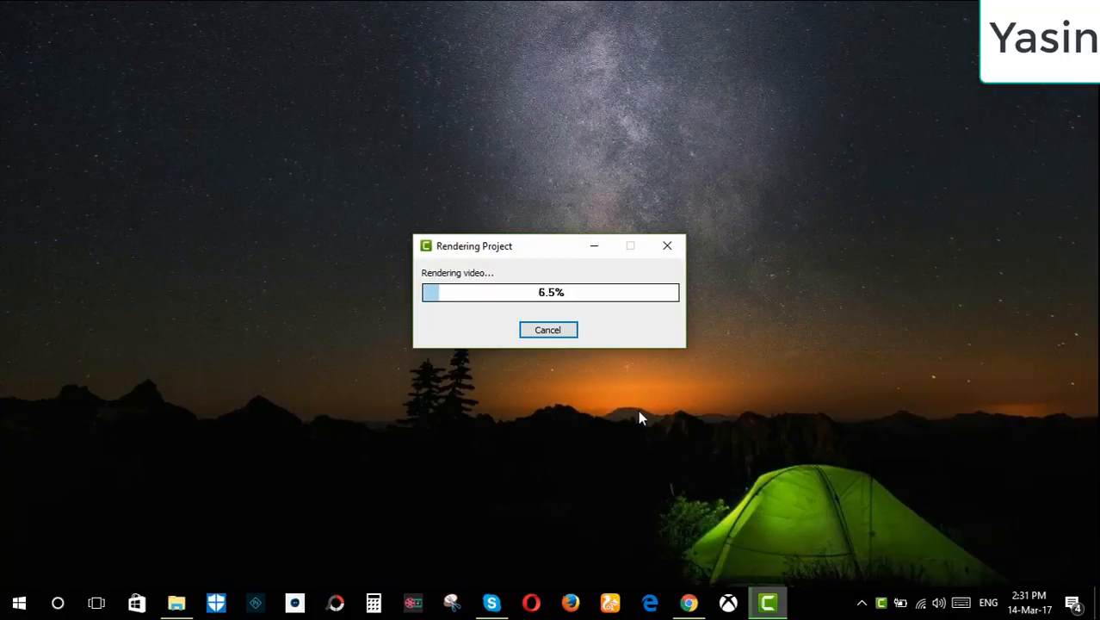